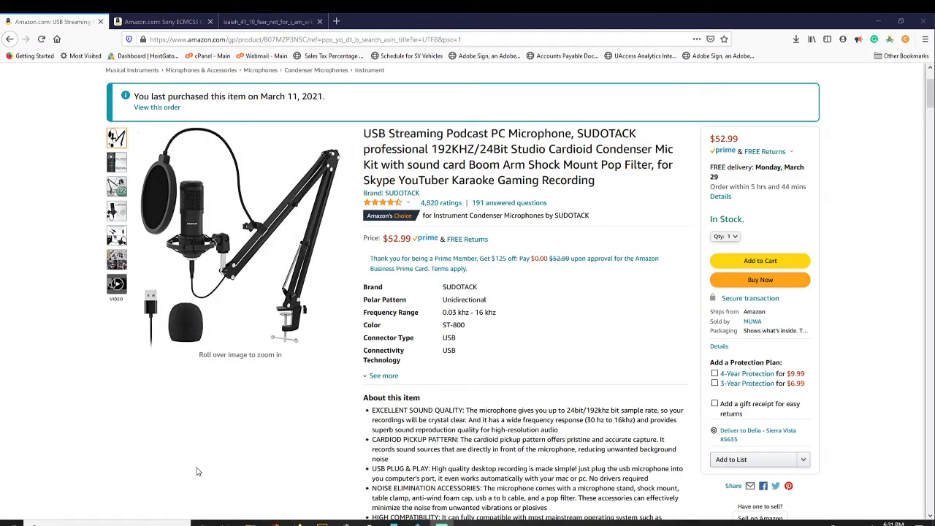
mouse_move(216, 472)
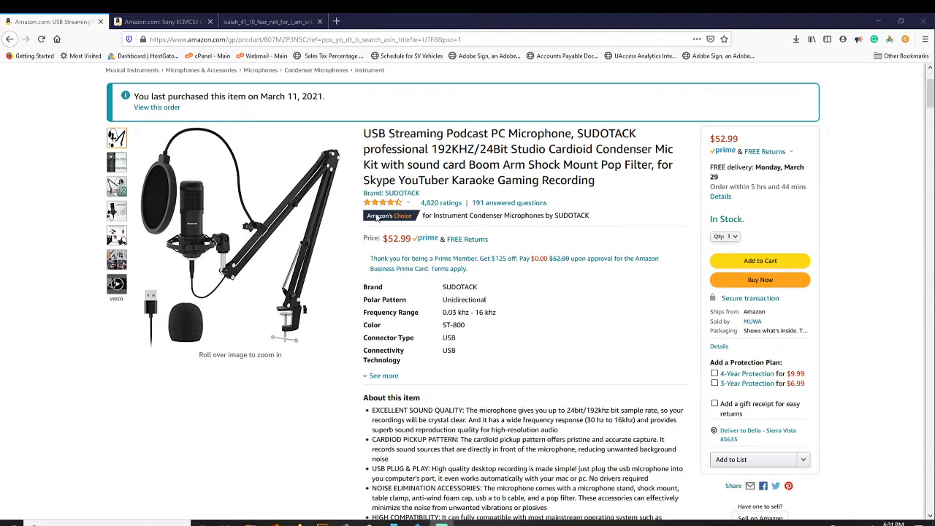
Step: Switch to the Sony ECMCS3 clip microphone tab, returning to it after a detour
click(157, 22)
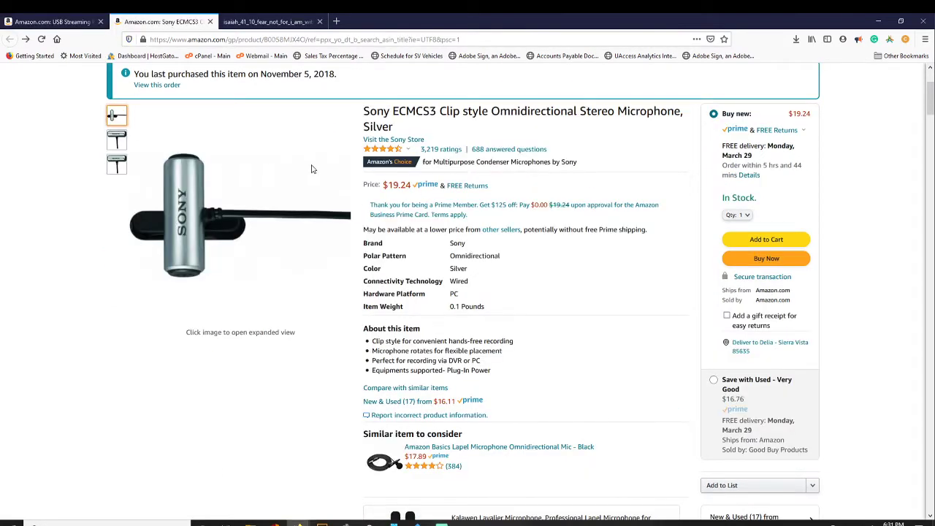
mouse_move(399, 196)
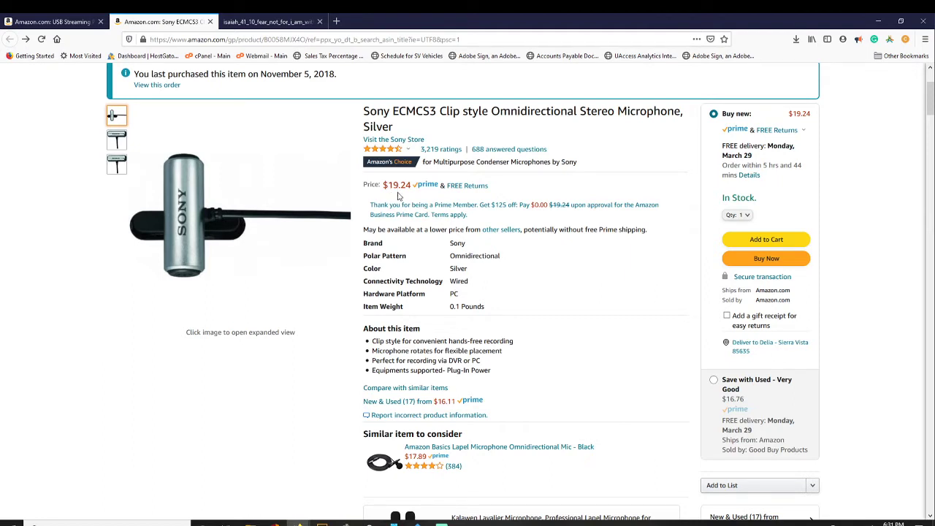
mouse_move(140, 383)
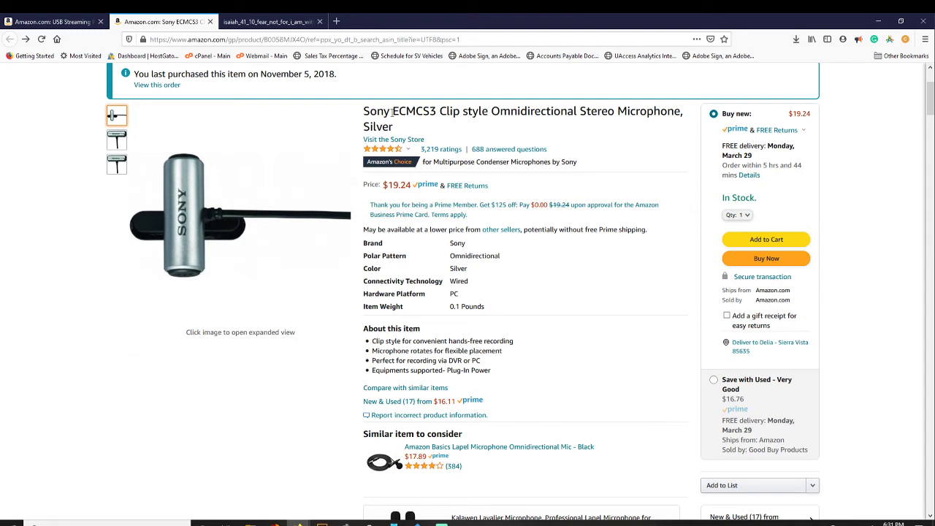
mouse_move(457, 125)
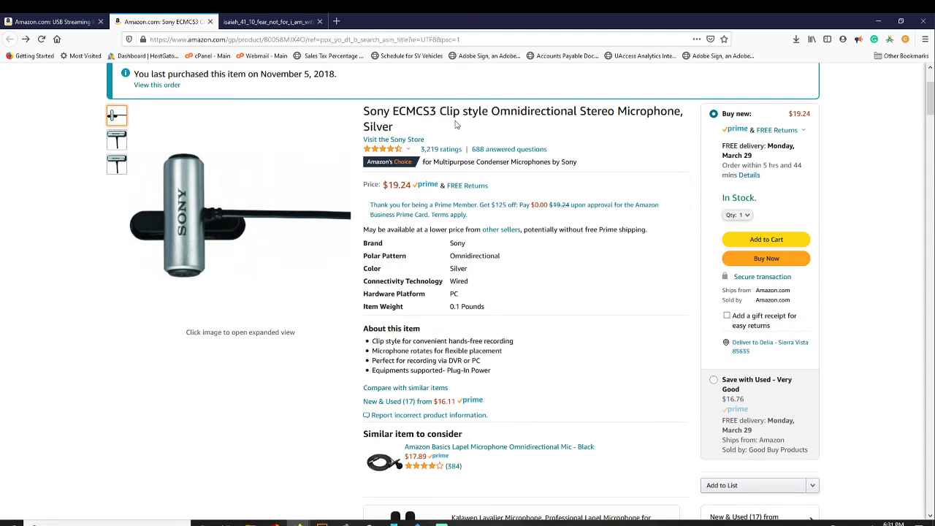
mouse_move(482, 132)
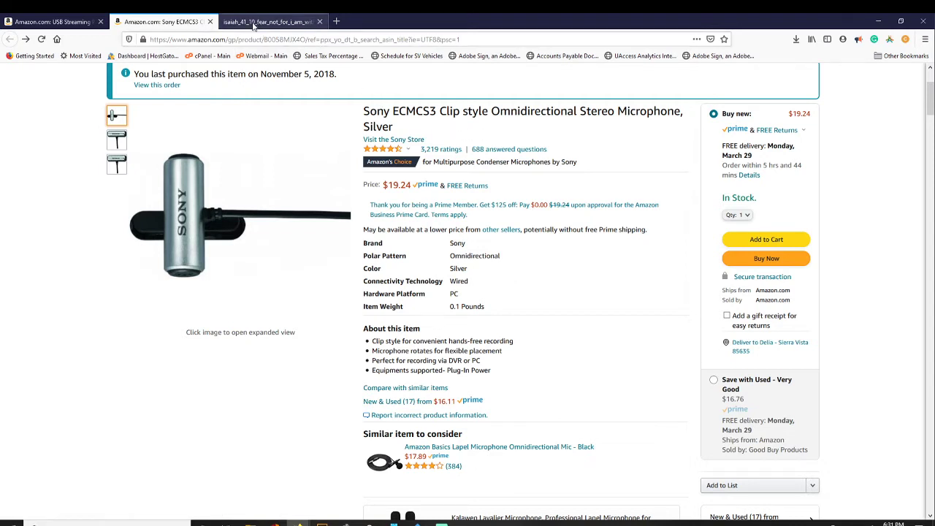
mouse_move(271, 21)
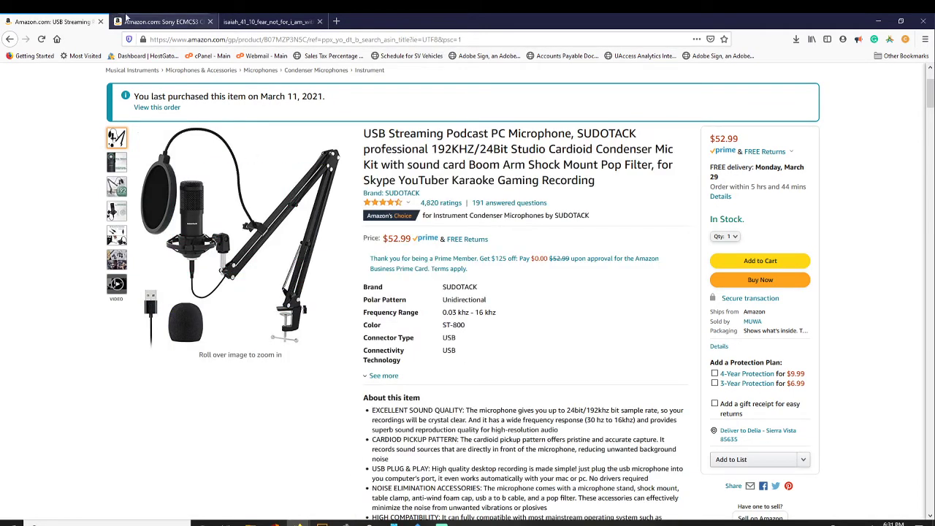
click(164, 20)
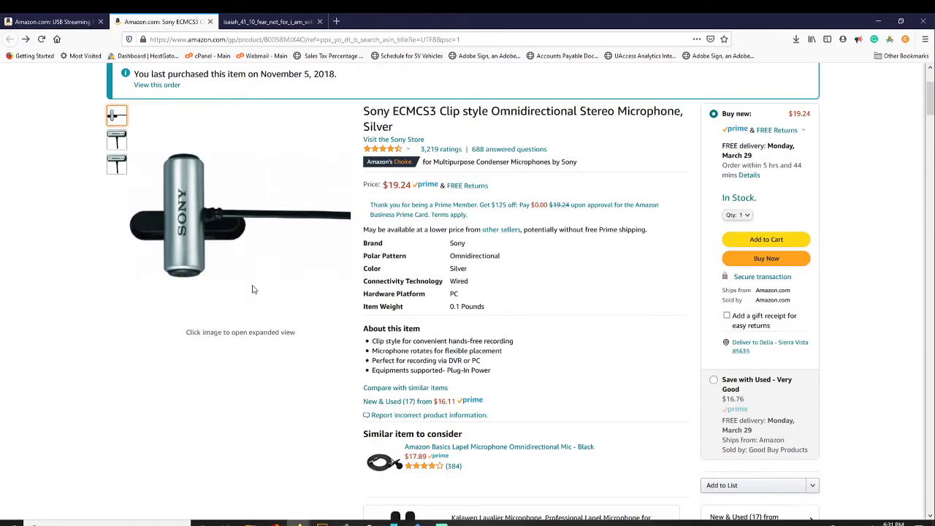
Step: Switch to the isaiah_41_10 tab showing the 'Fear not, for I am with you' postcard
click(252, 20)
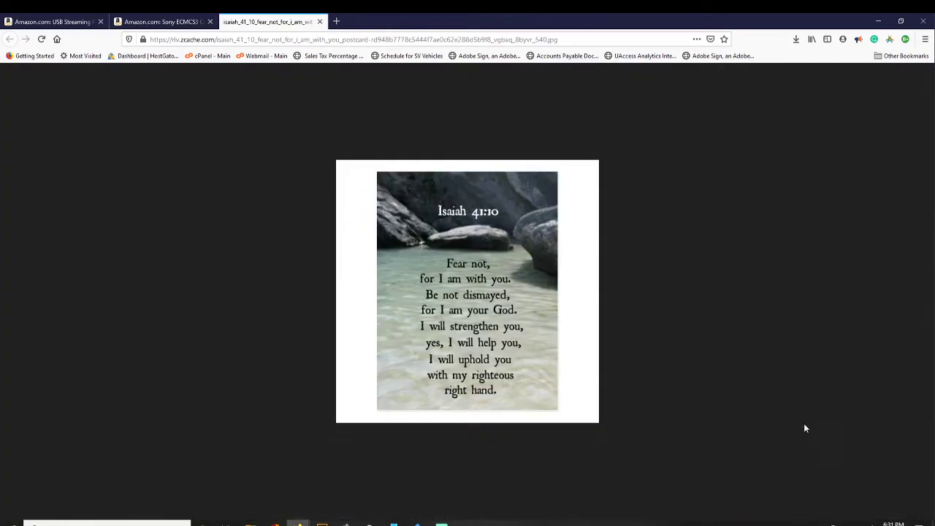
mouse_move(713, 269)
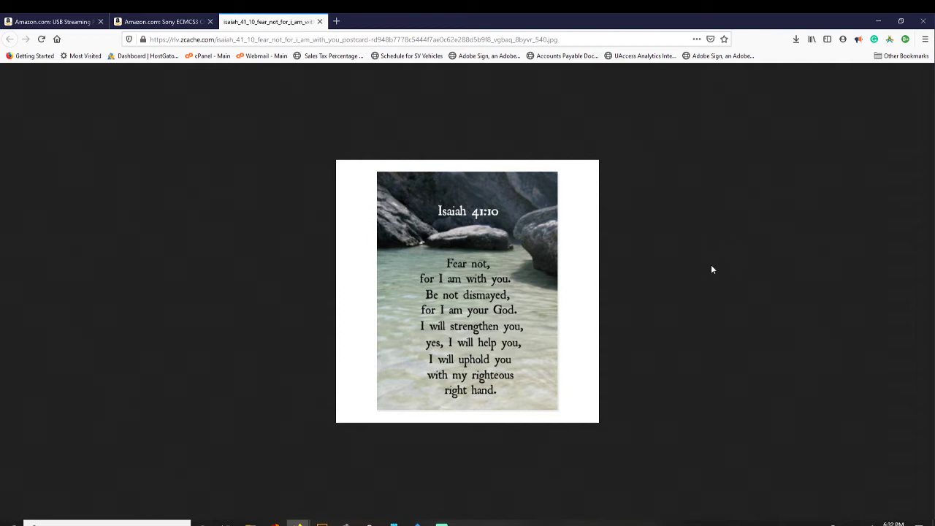
mouse_move(713, 269)
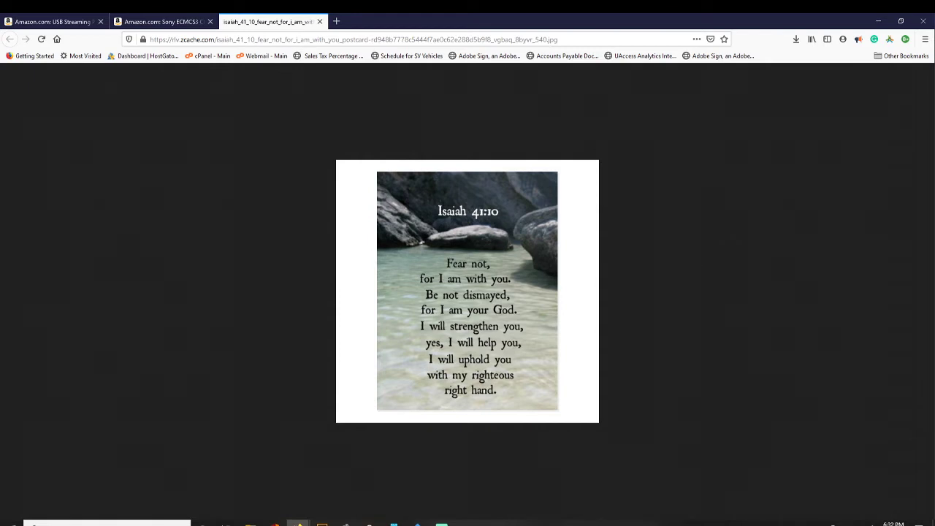
Step: Glance at the Sony ECMCS3 tab, then show the $52.99 SUDOTACK USB microphone kit
click(162, 20)
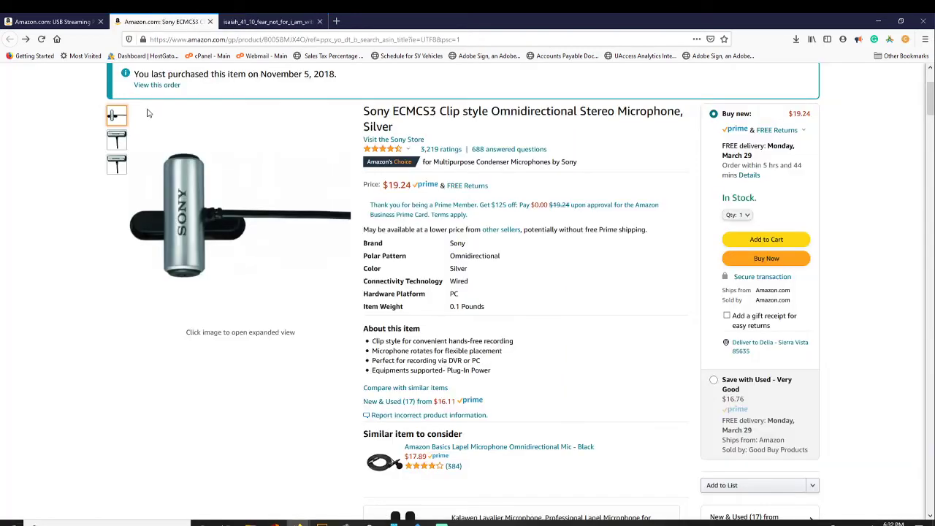
mouse_move(78, 286)
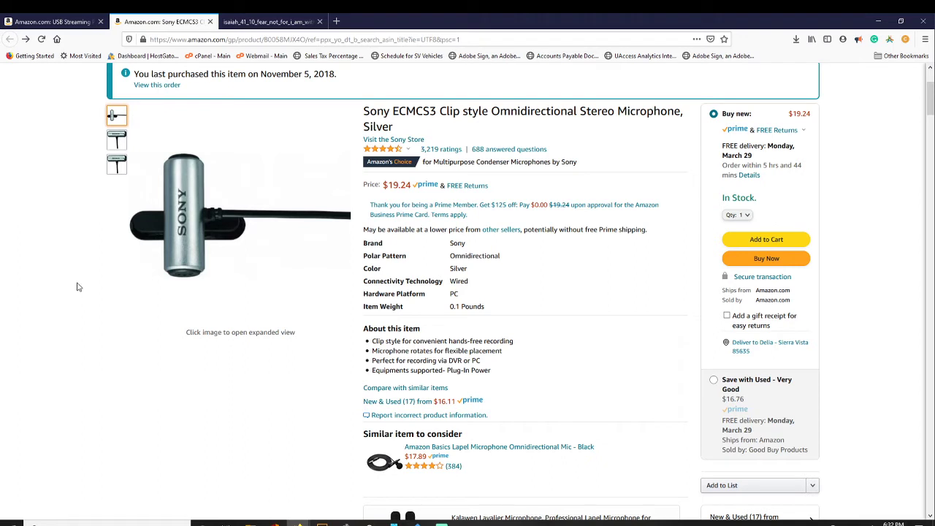
mouse_move(93, 313)
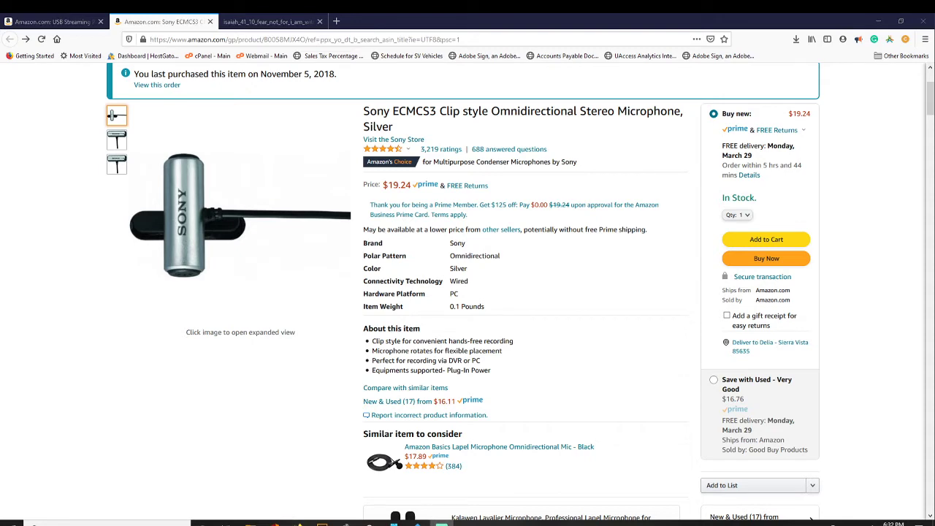
click(51, 21)
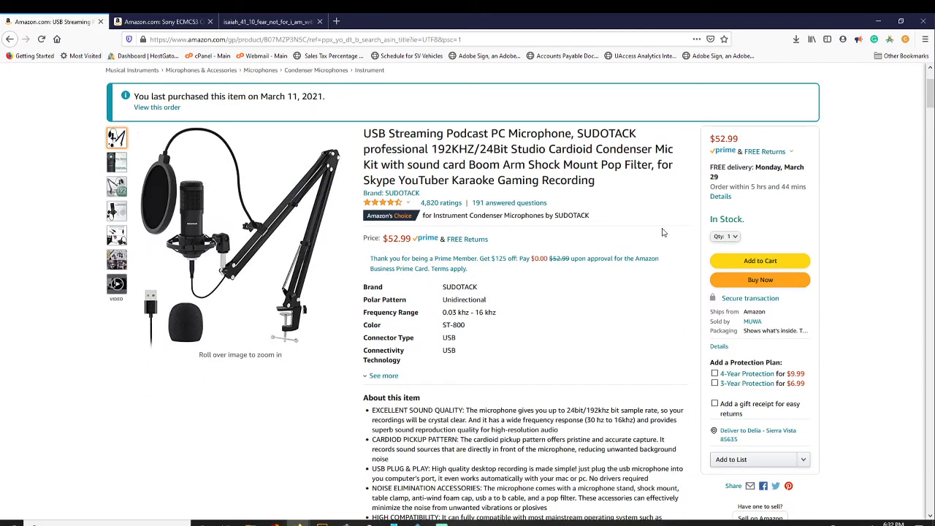
mouse_move(405, 259)
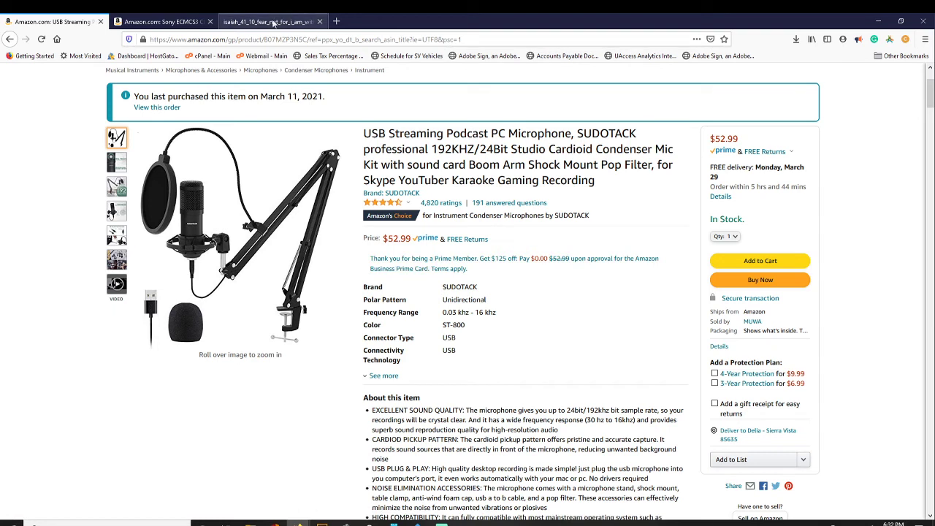
Step: Switch back to the isaiah_41_10 'Fear not, for I am with you' postcard tab
click(270, 20)
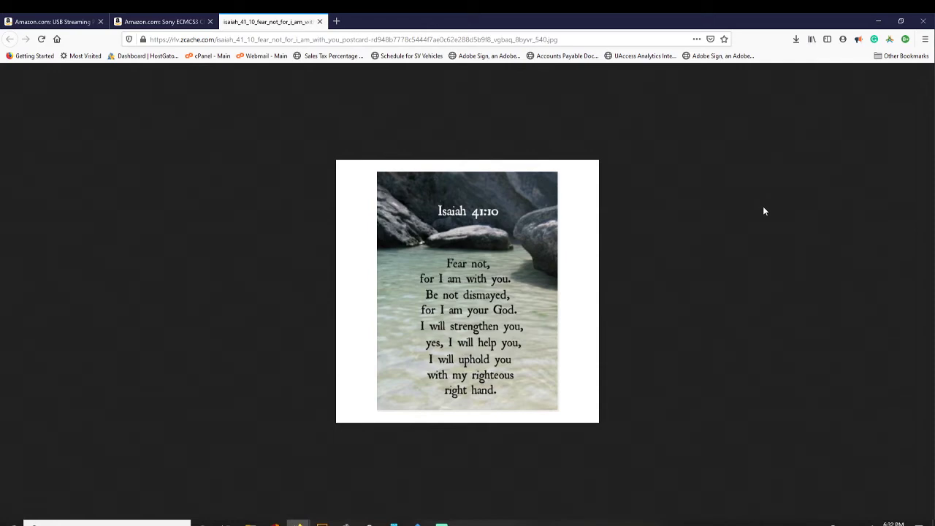
mouse_move(207, 18)
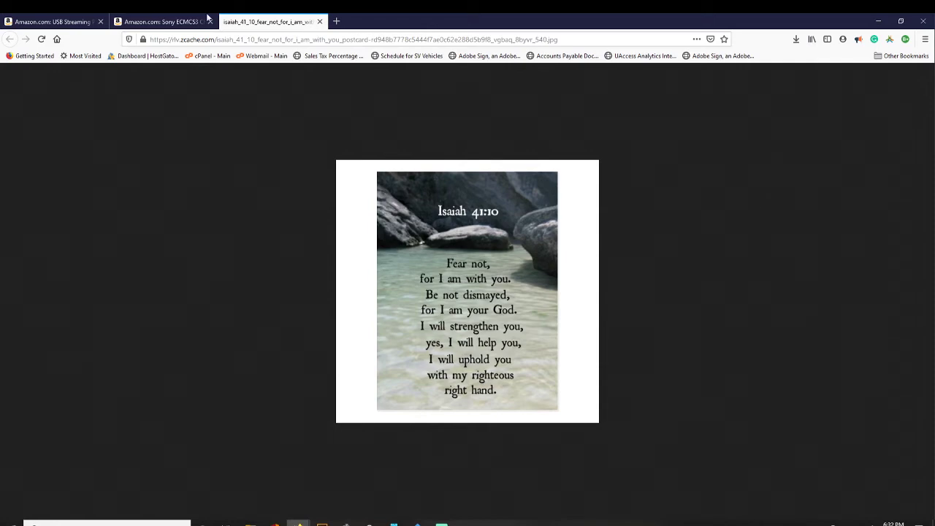
Step: Browse the SUDOTACK kit's photos, then return to the $19.24 Sony ECMCS3 page
click(157, 20)
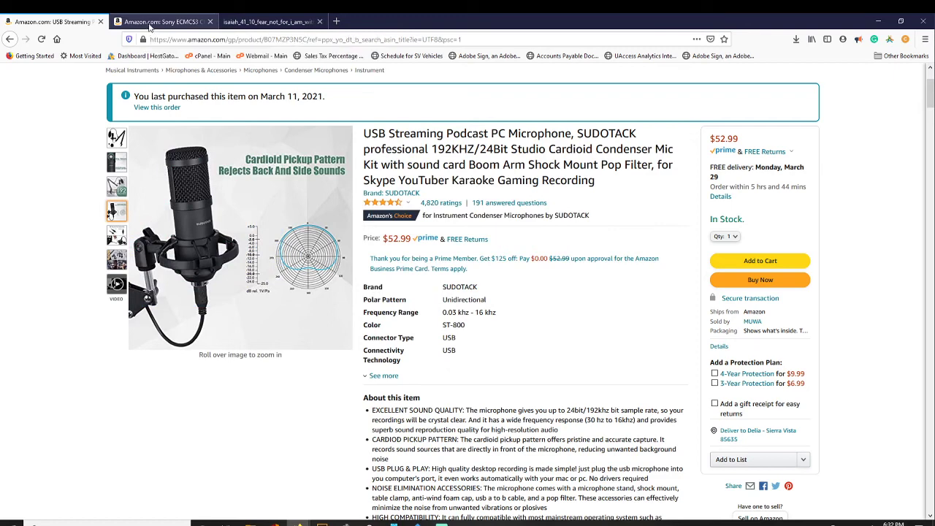
click(116, 161)
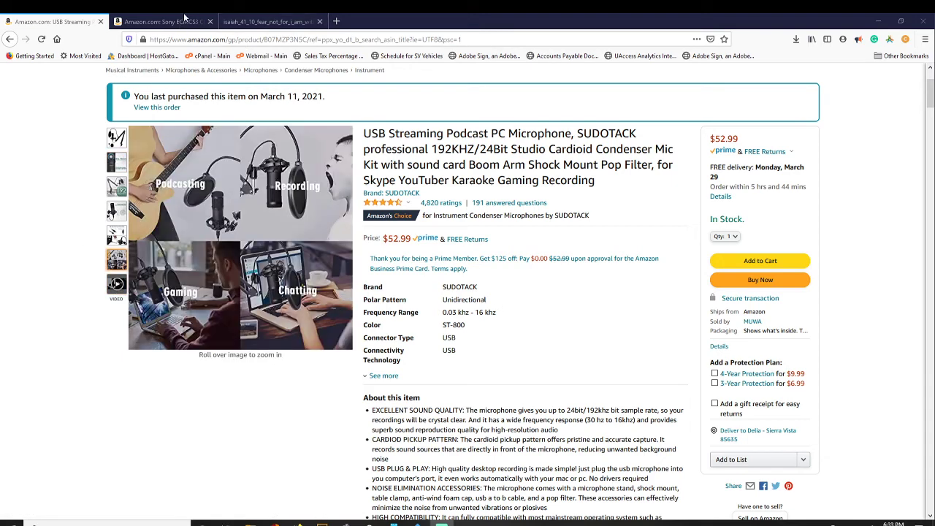
click(160, 20)
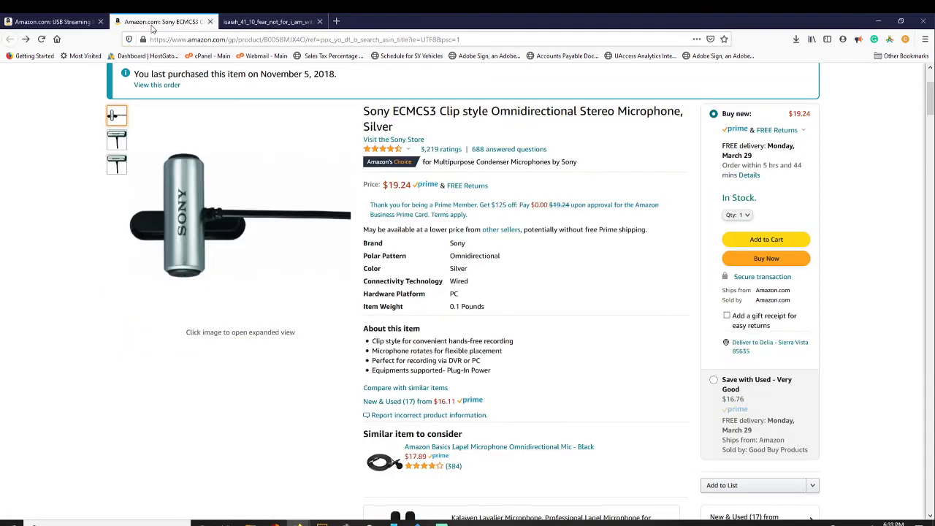